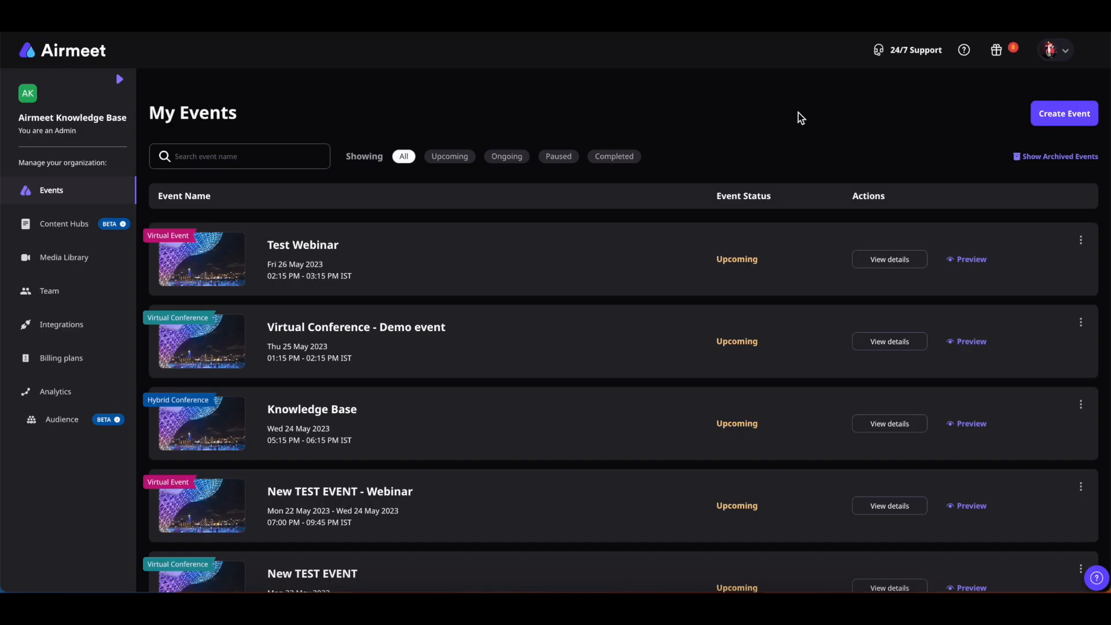
Open Content Hubs from the left sidebar to list the organization's three hubs
click(63, 223)
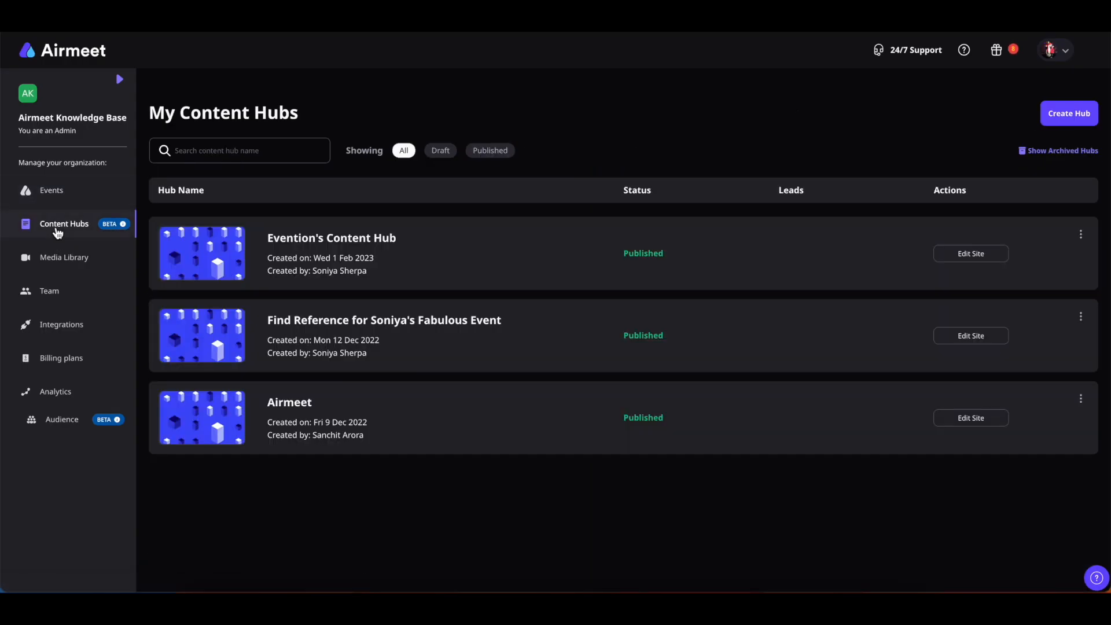
mouse_move(740, 269)
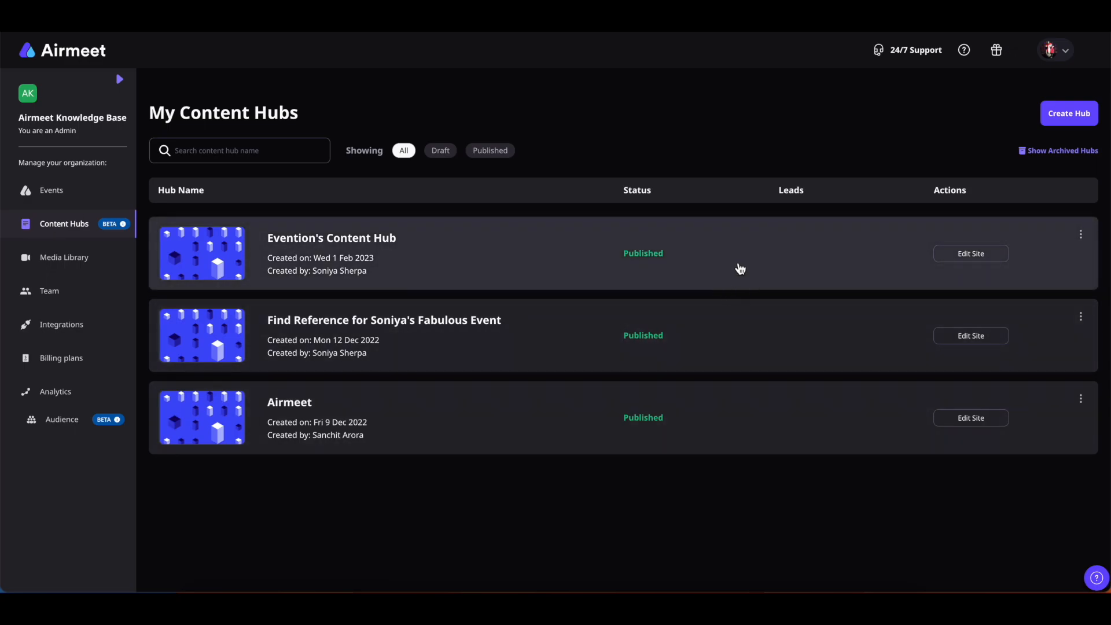
mouse_move(727, 281)
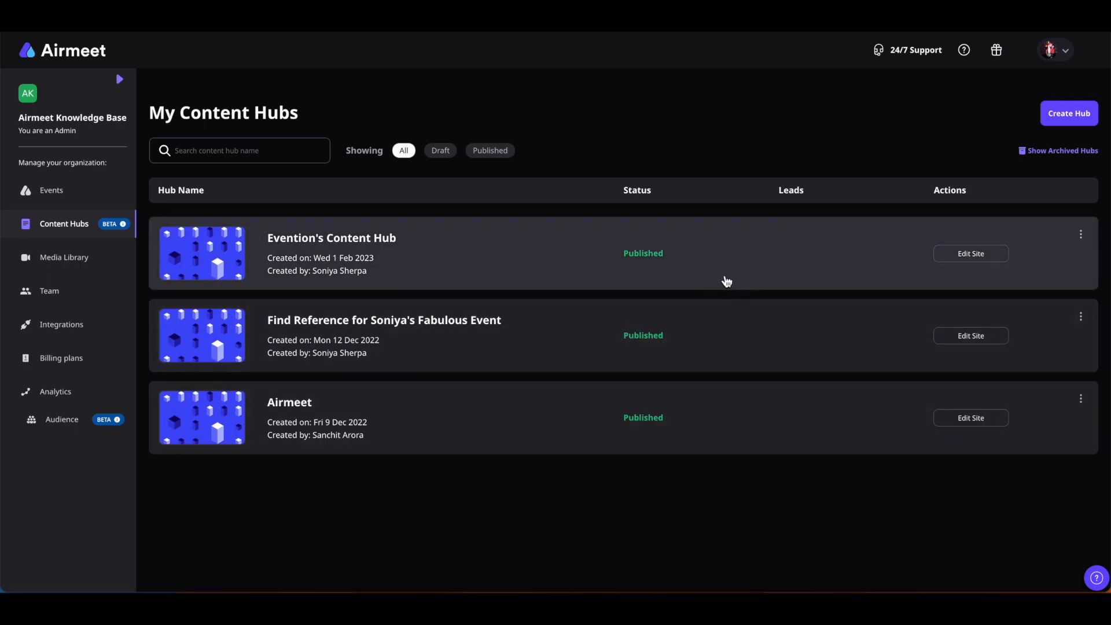
Open Evention's Content Hub to view its Summary page
click(331, 237)
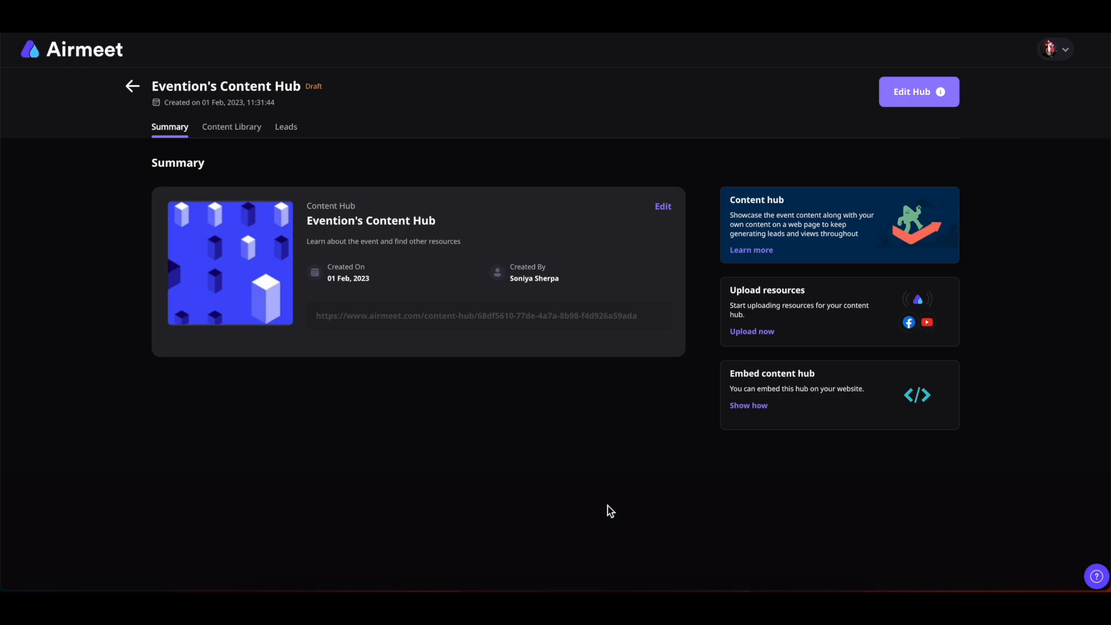
mouse_move(751, 331)
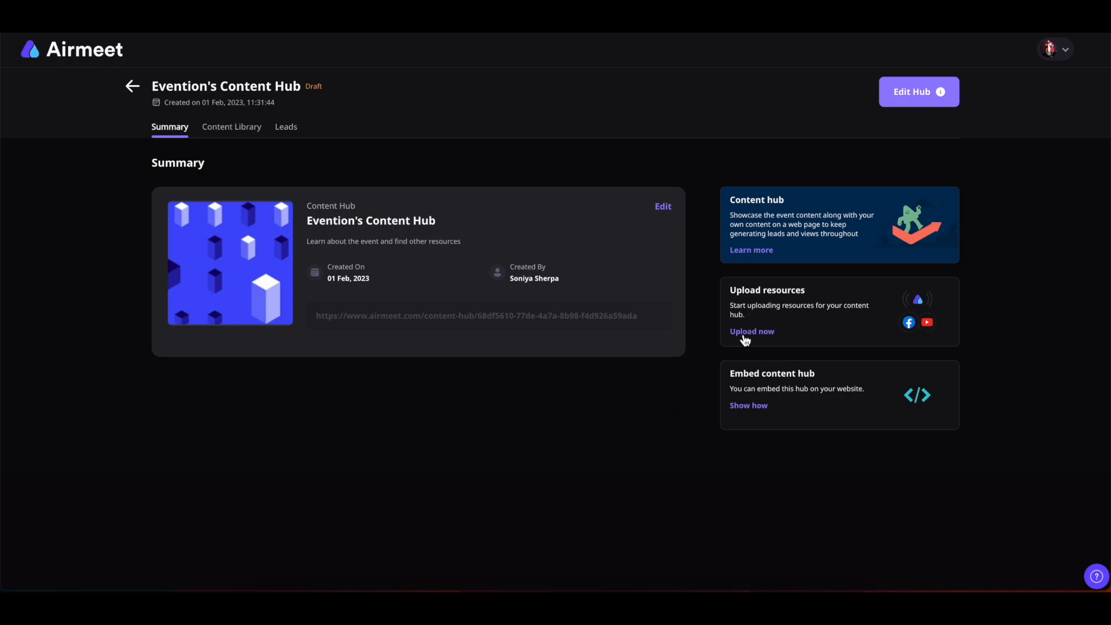
mouse_move(764, 341)
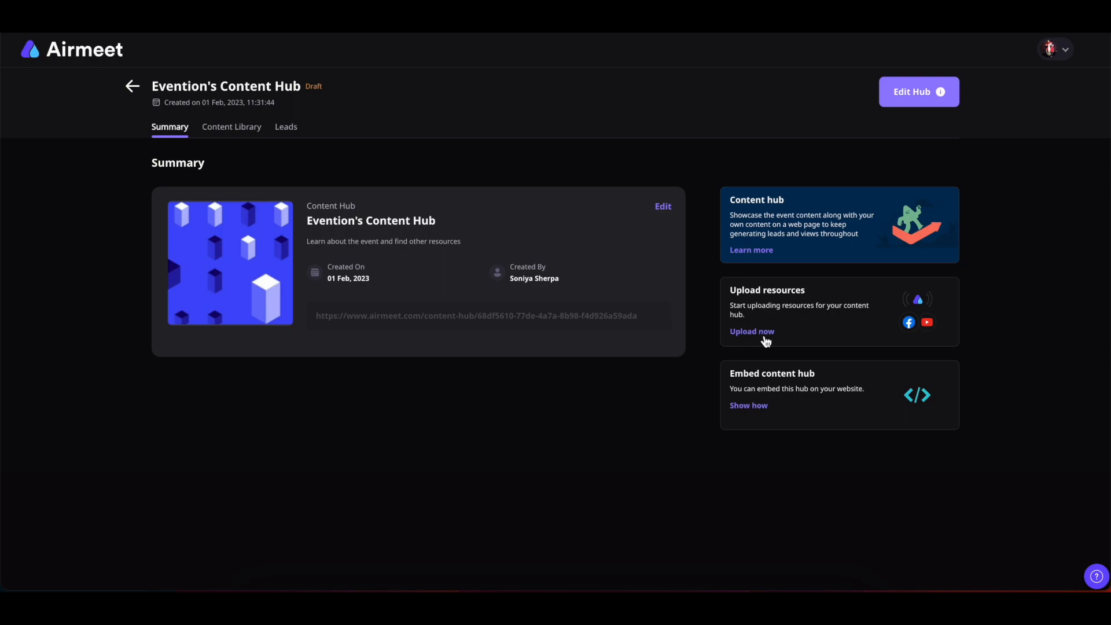
mouse_move(735, 395)
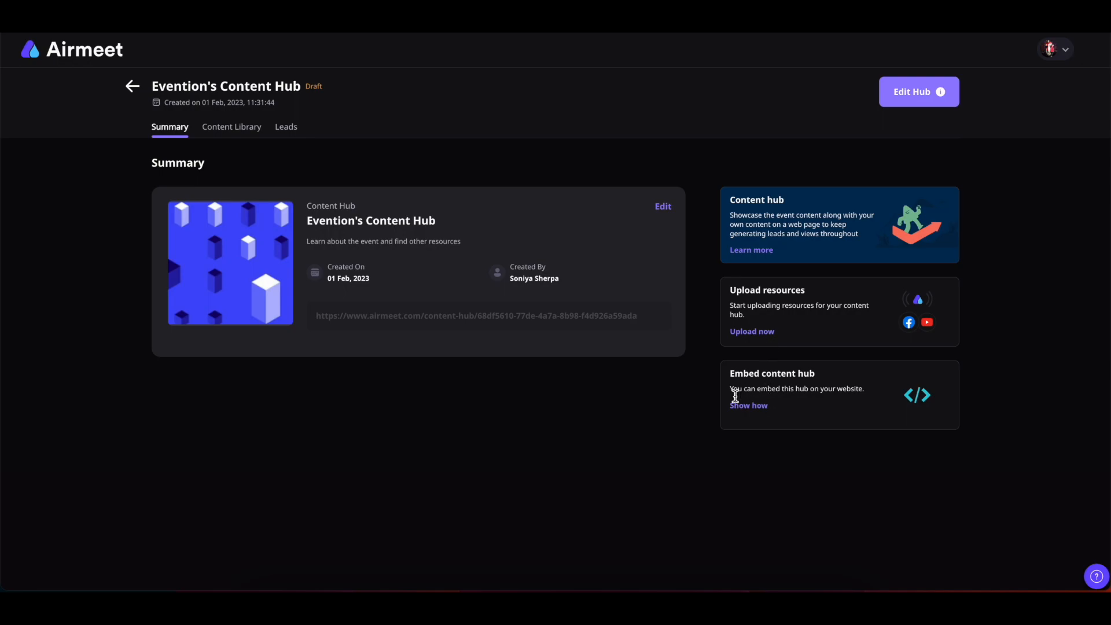
mouse_move(748, 433)
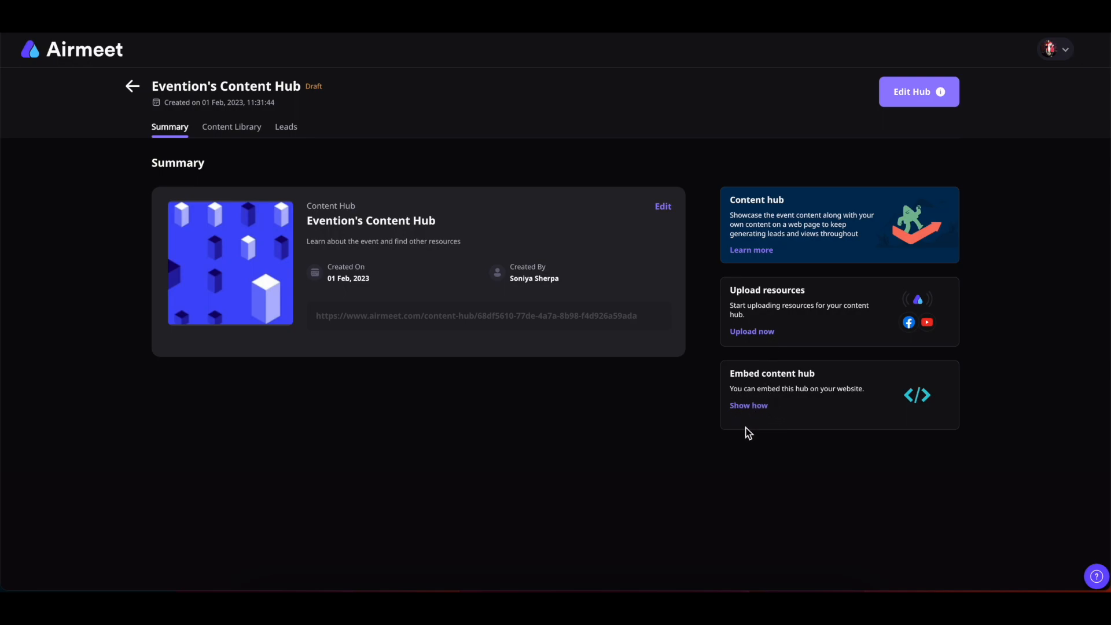
mouse_move(230, 136)
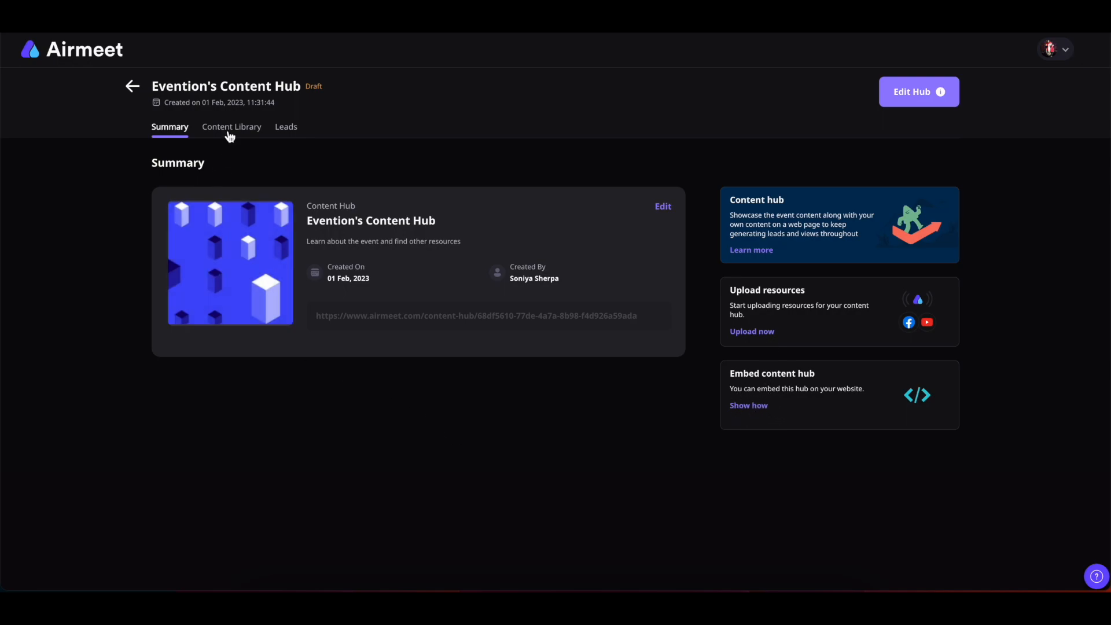
Show the hub's empty Content Library and start adding from the media library
click(231, 127)
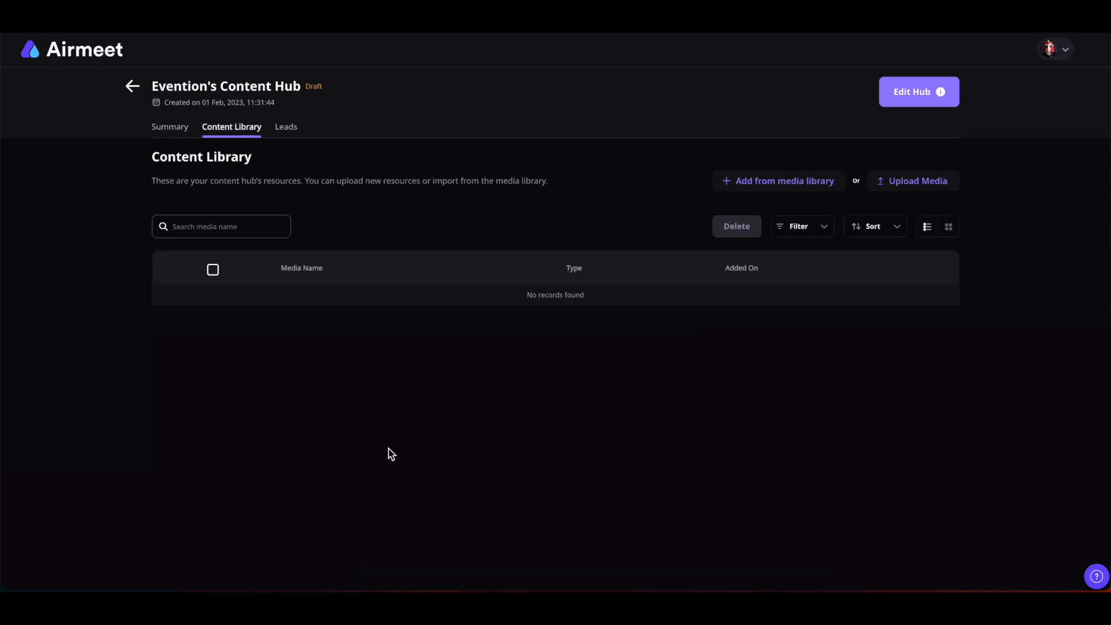
mouse_move(358, 445)
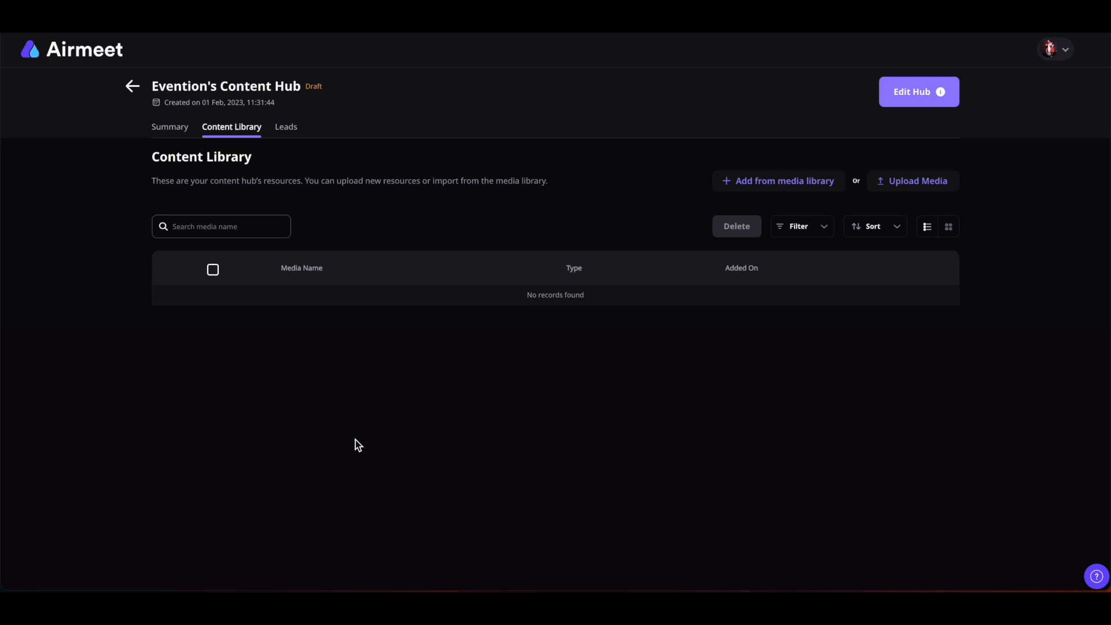
mouse_move(794, 358)
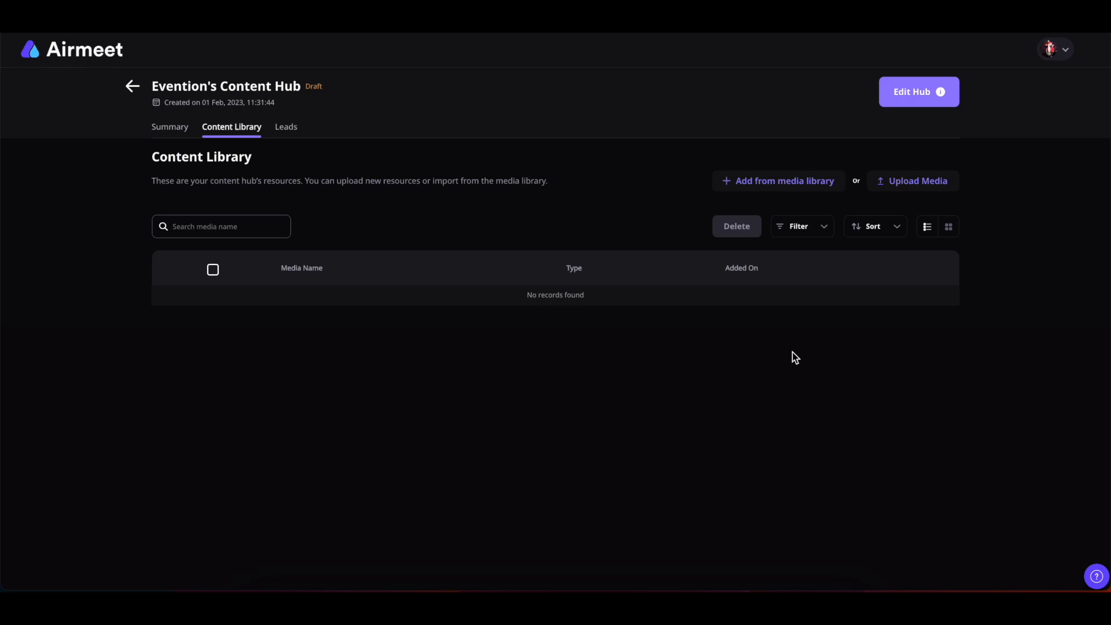
mouse_move(780, 190)
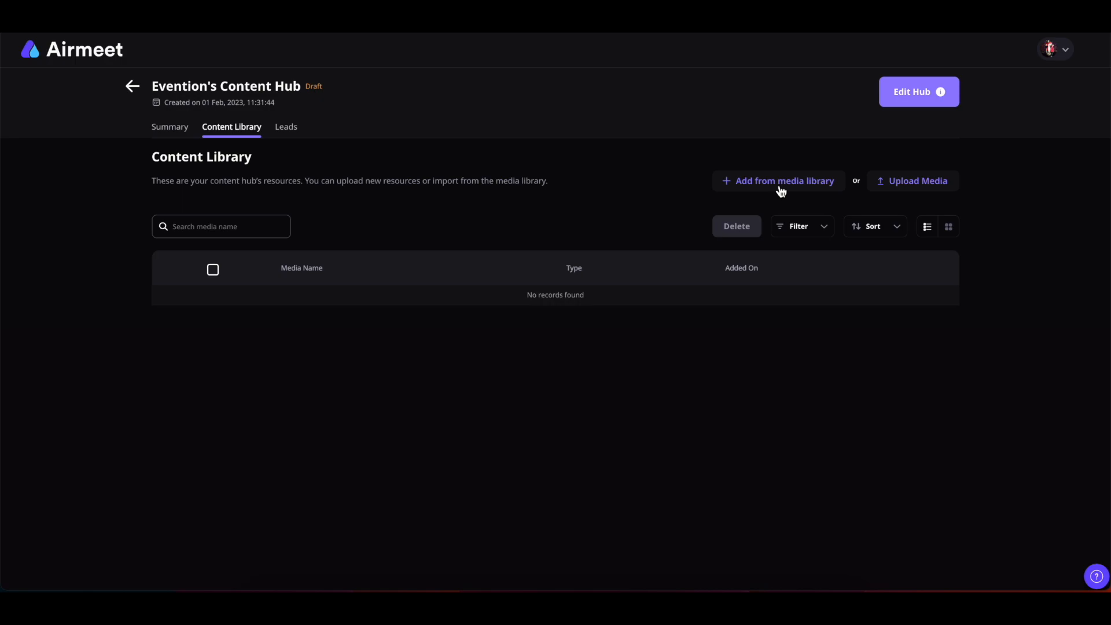
click(778, 180)
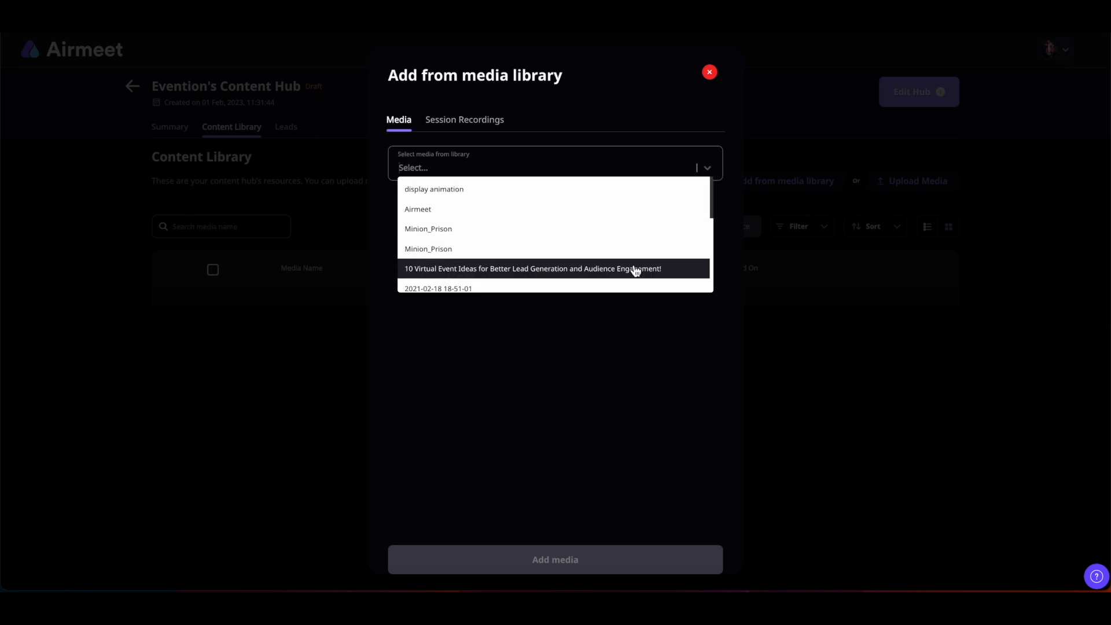
Add the '10 Virtual Event Ideas' video from the media library to the hub
click(530, 268)
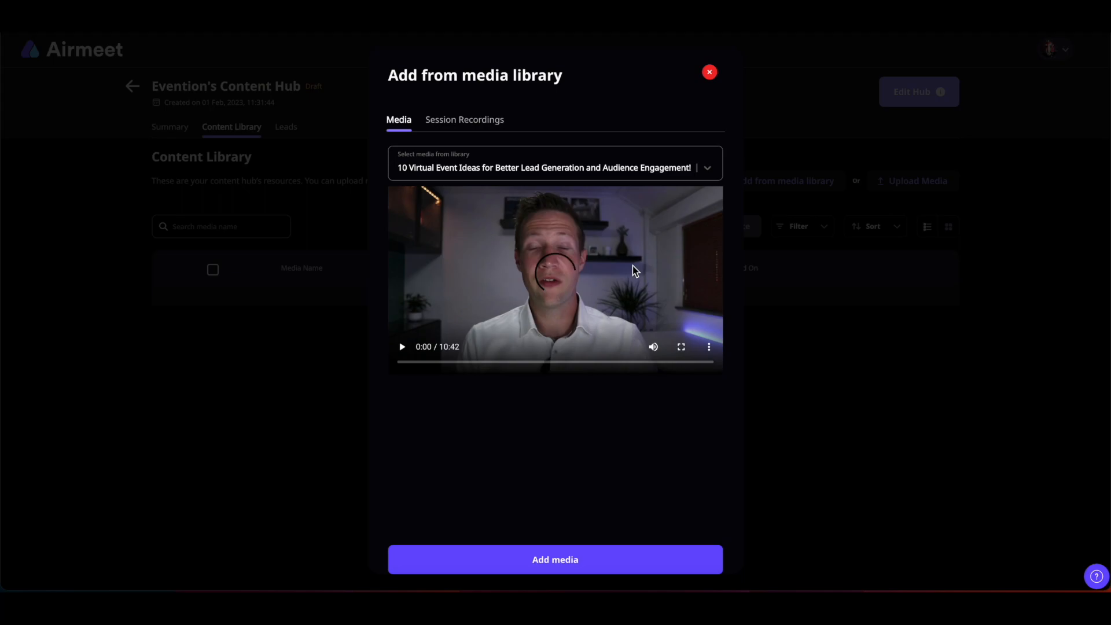
click(555, 559)
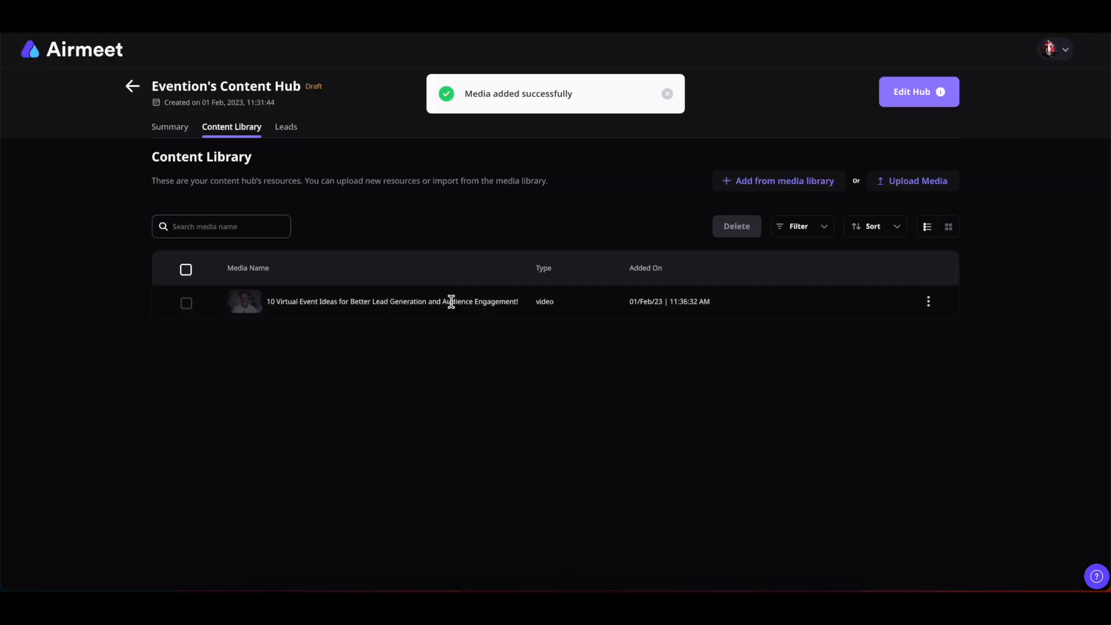
mouse_move(533, 335)
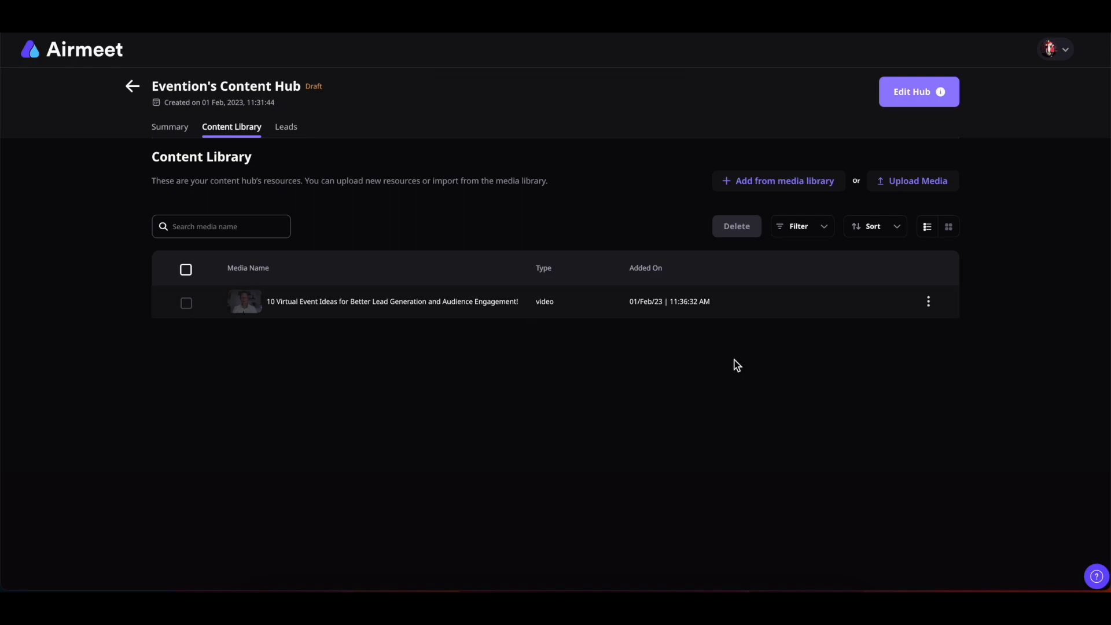
mouse_move(777, 180)
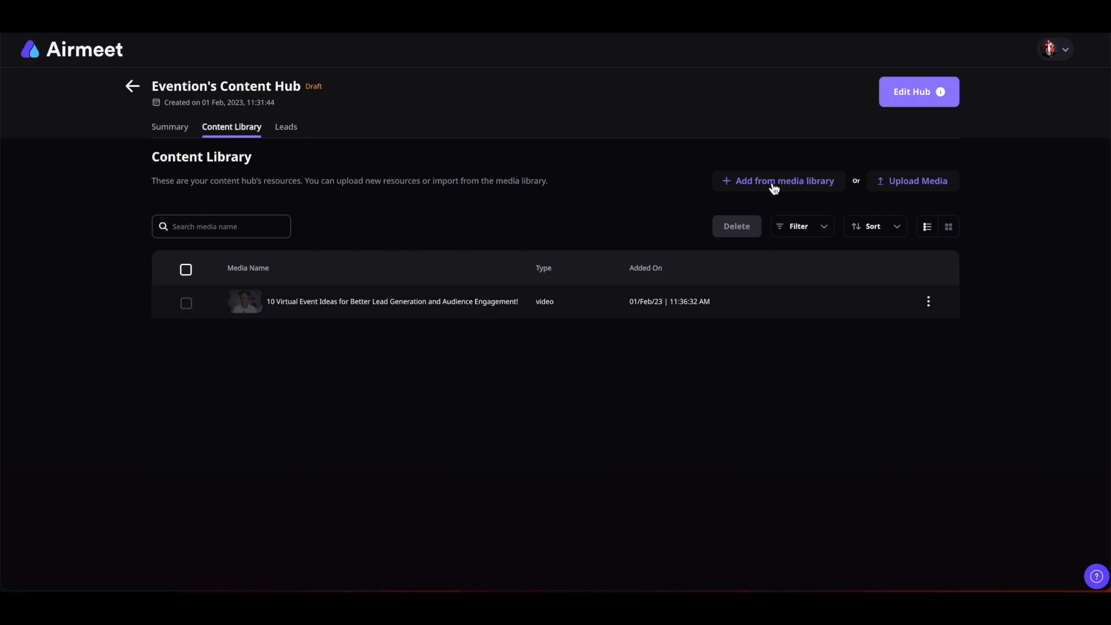
click(777, 181)
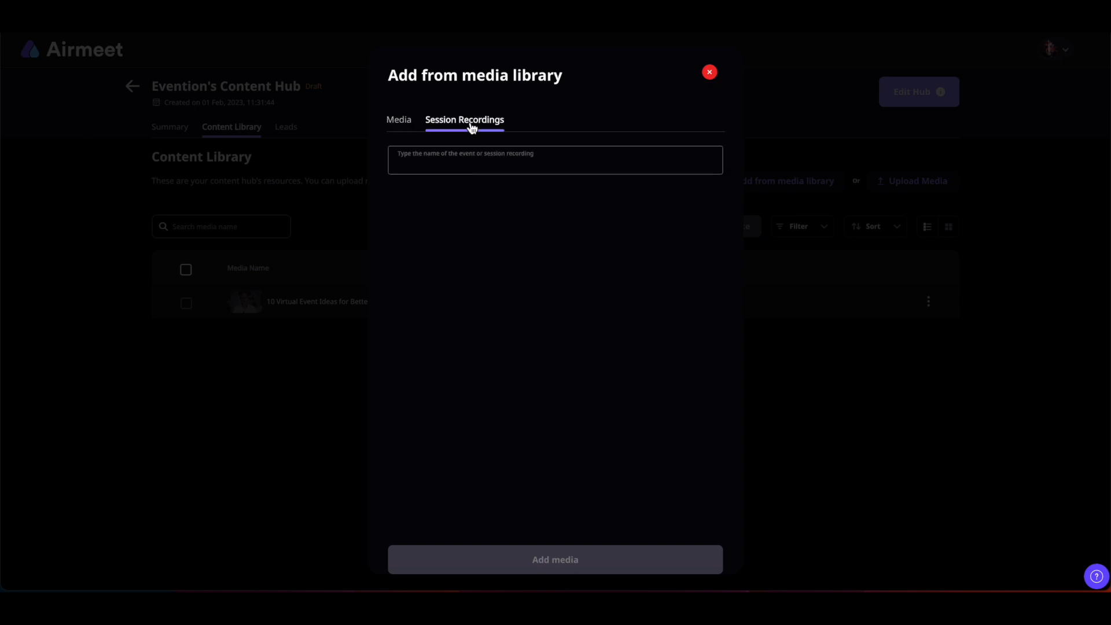
mouse_move(450, 161)
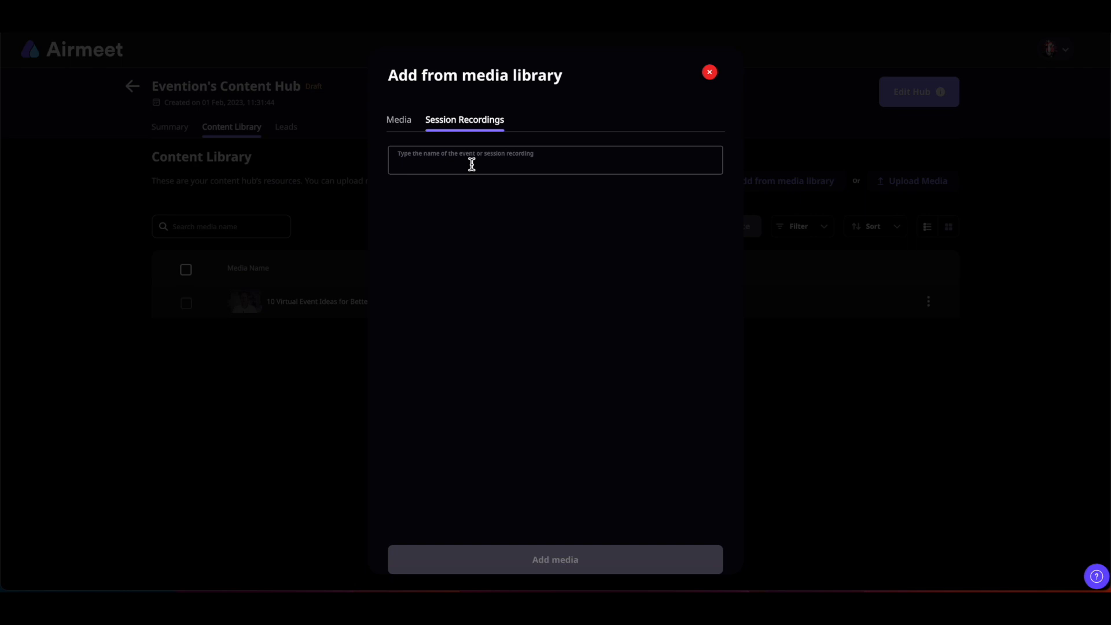
mouse_move(569, 373)
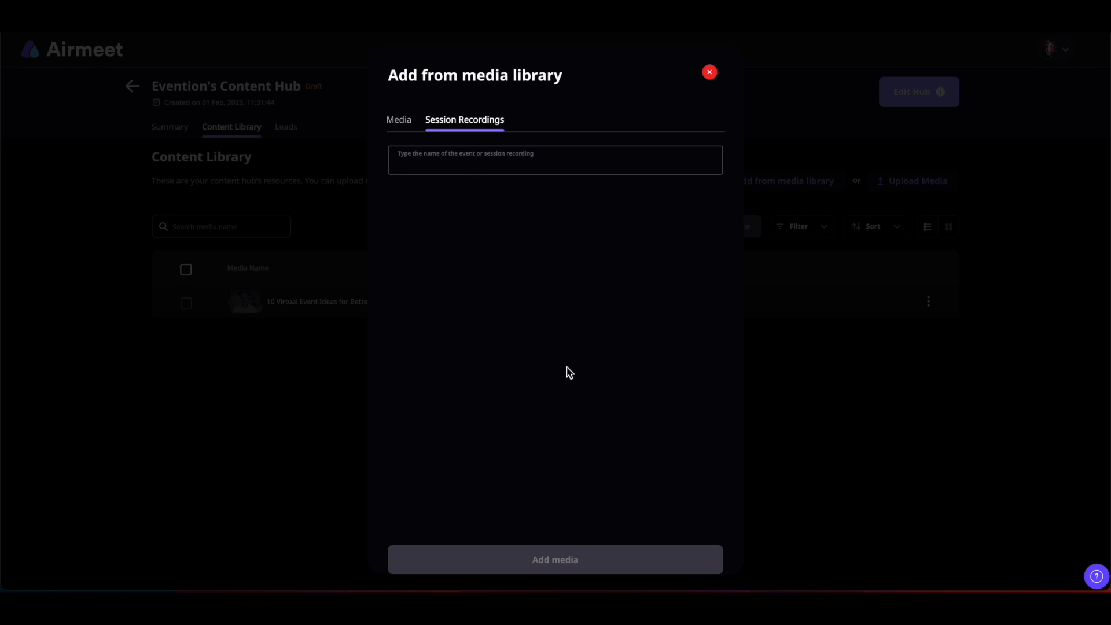
click(708, 72)
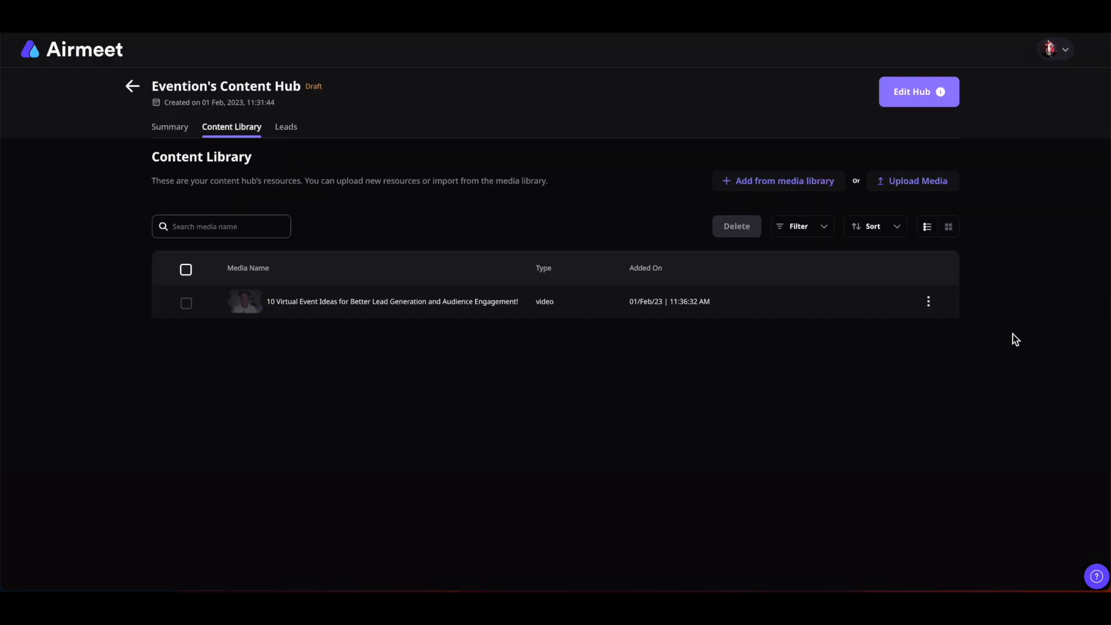
mouse_move(939, 174)
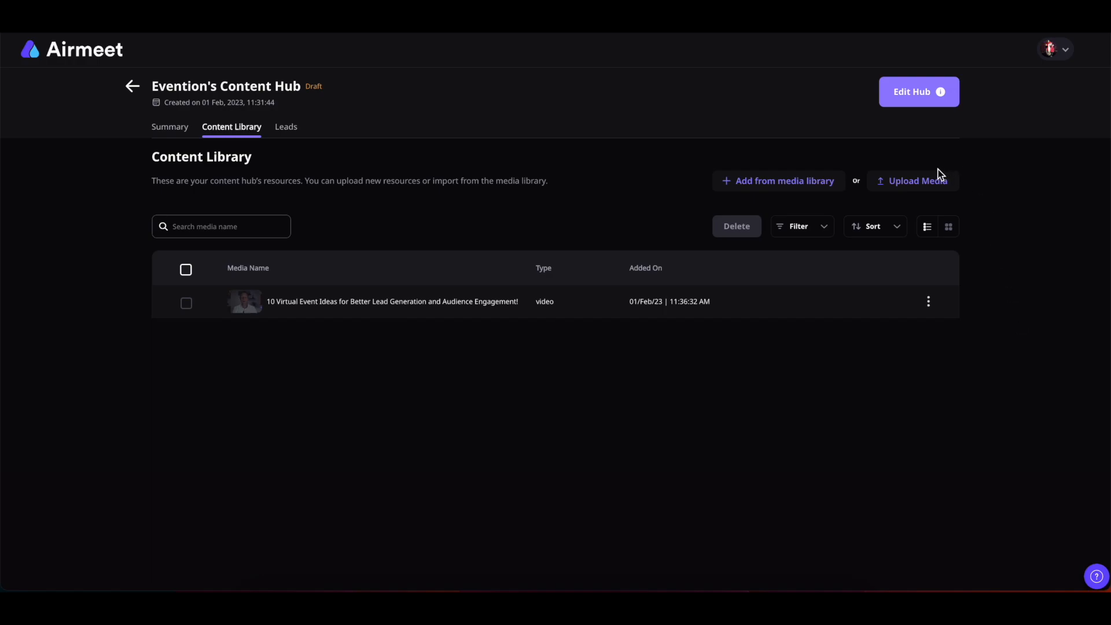
Upload IMG.png as new media into the hub's content library
click(912, 180)
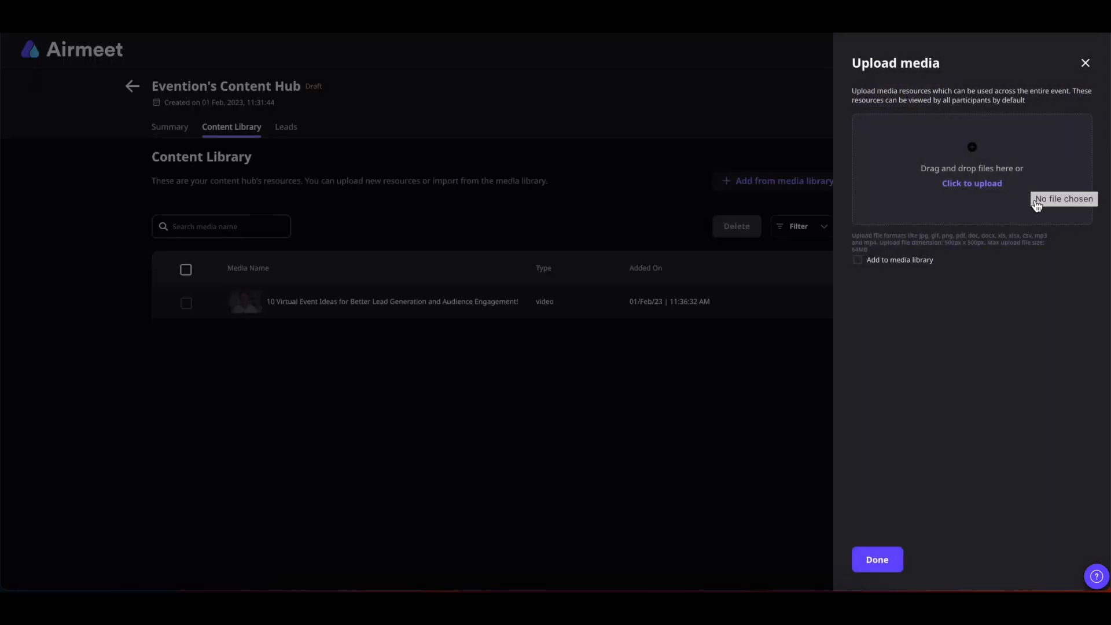
mouse_move(967, 195)
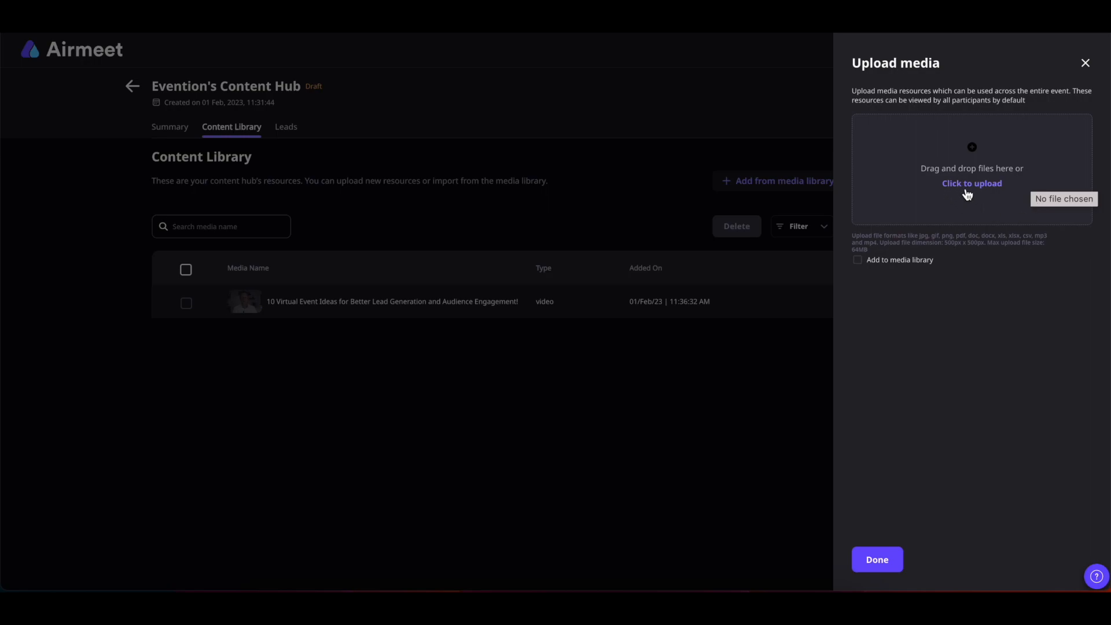
click(972, 183)
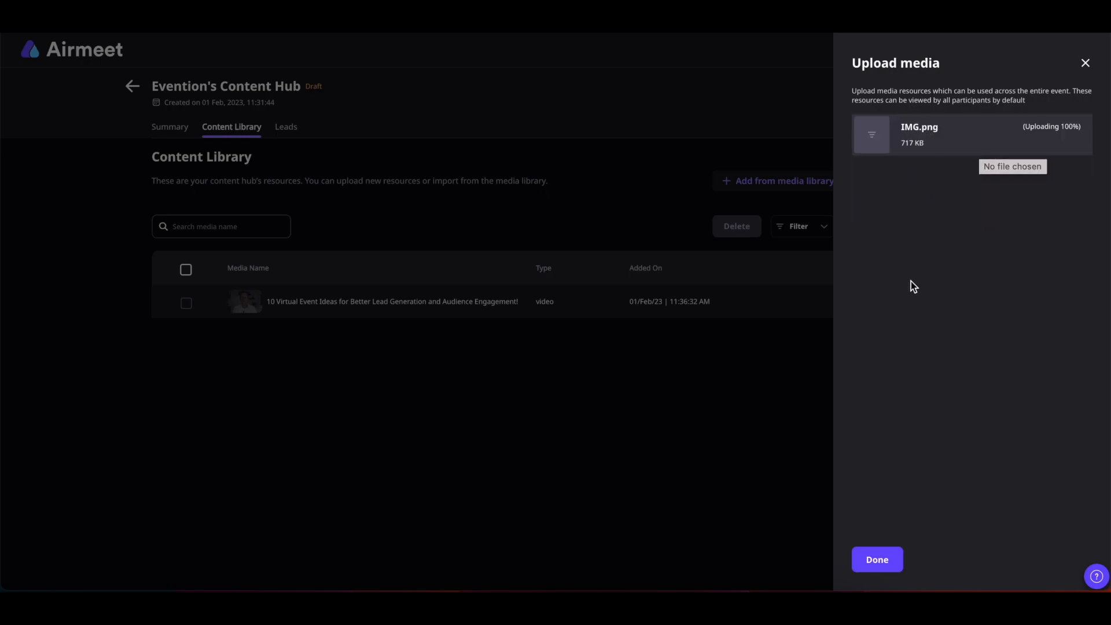
click(877, 559)
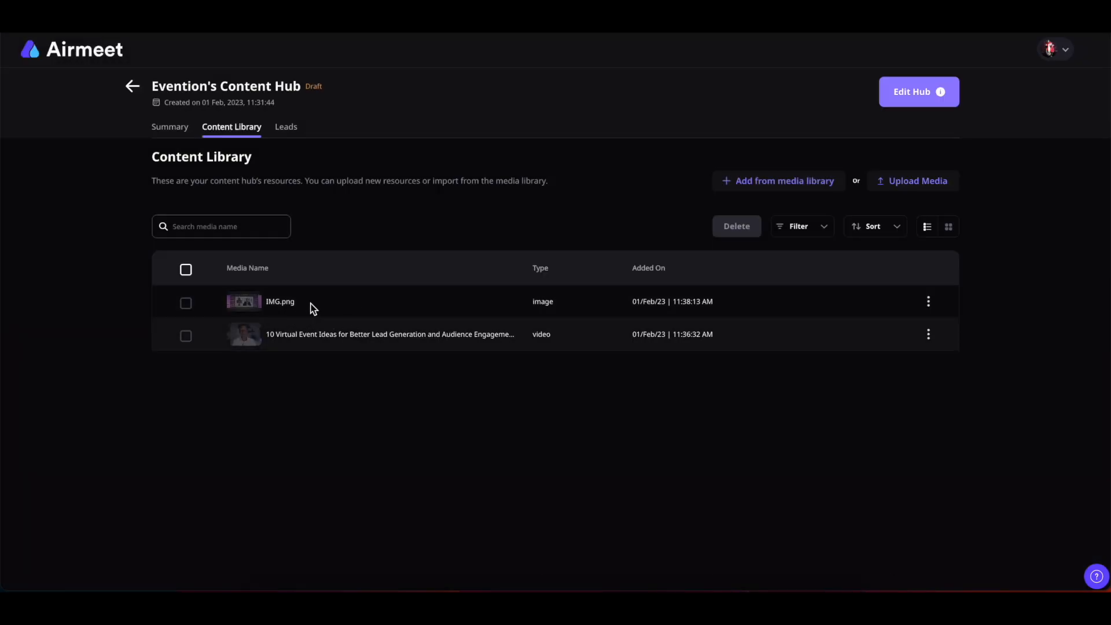
mouse_move(408, 492)
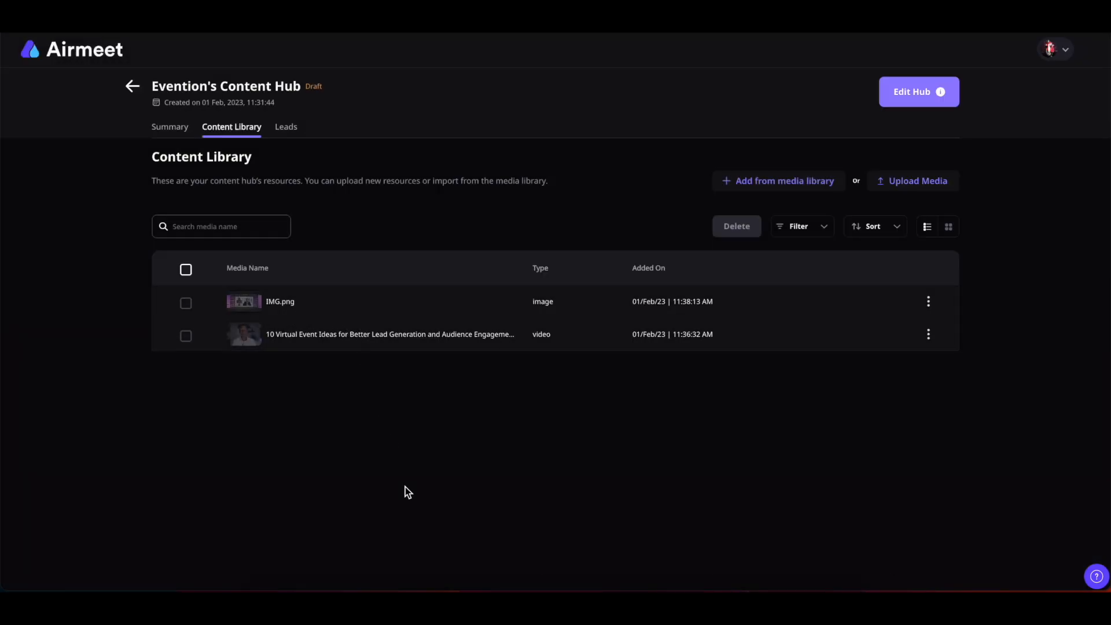